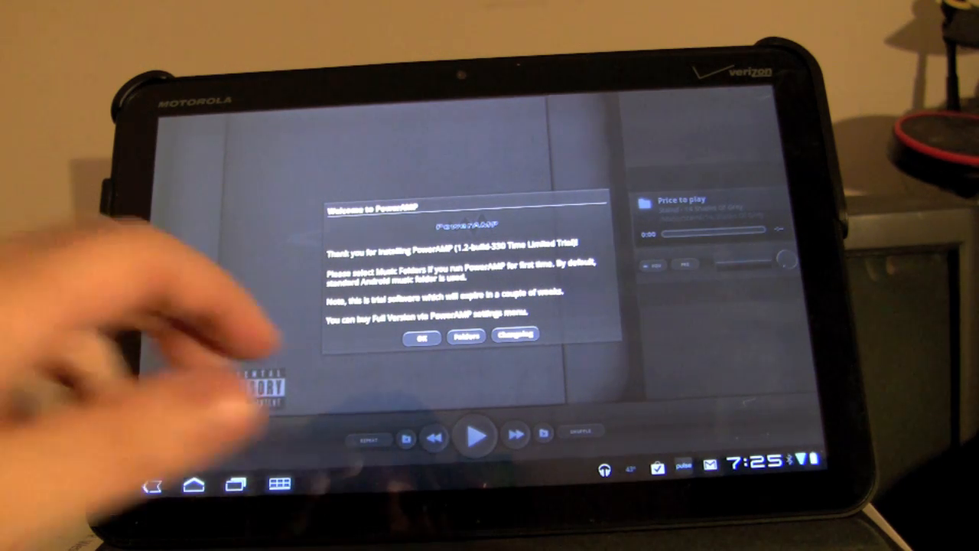
Step: Dismiss the Welcome to PowerAMP dialog and show the options panel for the Staind track
{"action": "left_click", "coordinate": [420, 335]}
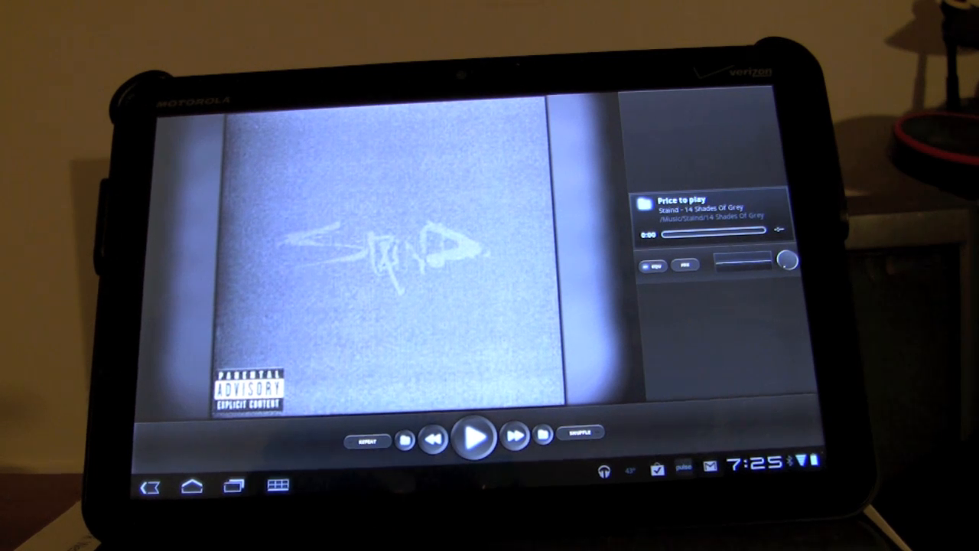
{"action": "left_click", "coordinate": [514, 437]}
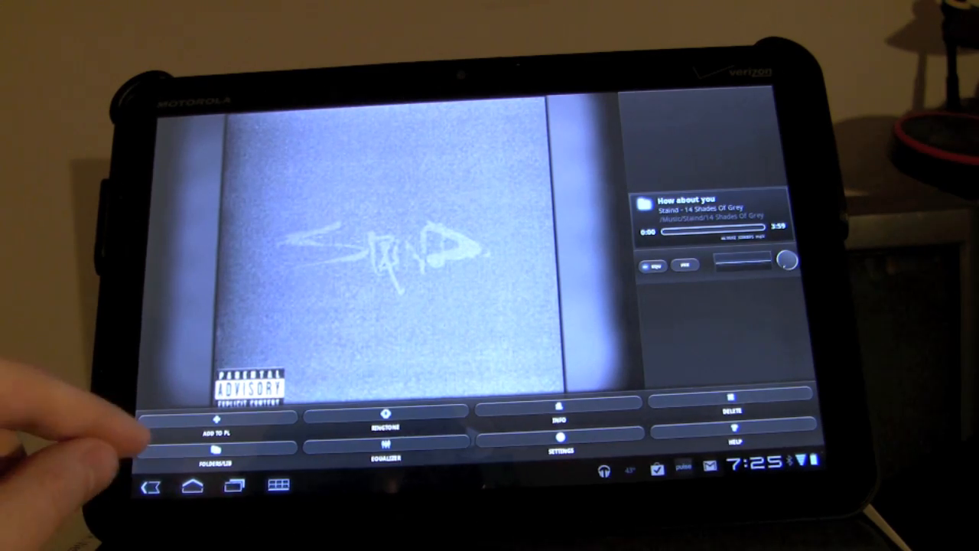
Step: Browse the Folders/Albums list with song counts, then reach the album art settings
{"action": "left_click", "coordinate": [214, 450]}
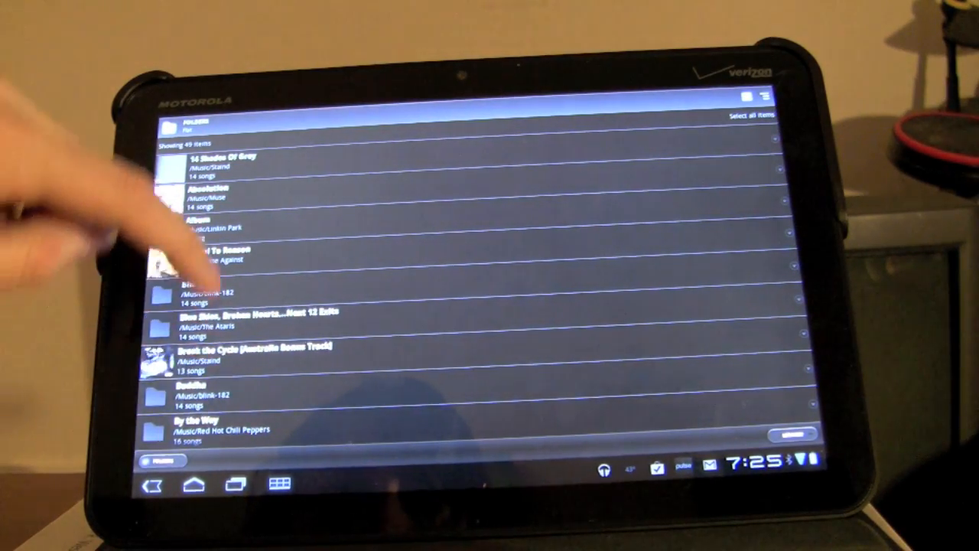
{"action": "scroll", "scroll_direction": "down", "scroll_amount": 3}
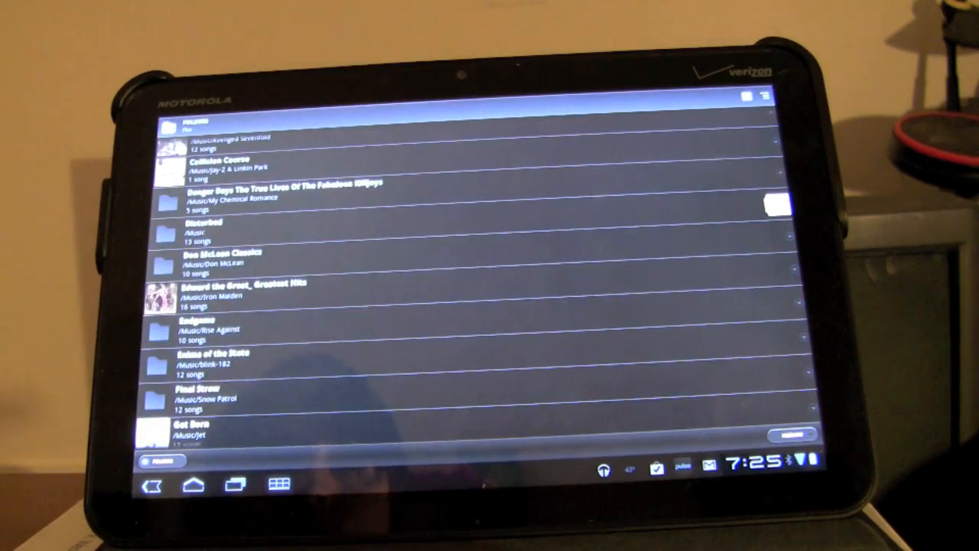
{"action": "scroll", "scroll_direction": "down", "scroll_amount": 3}
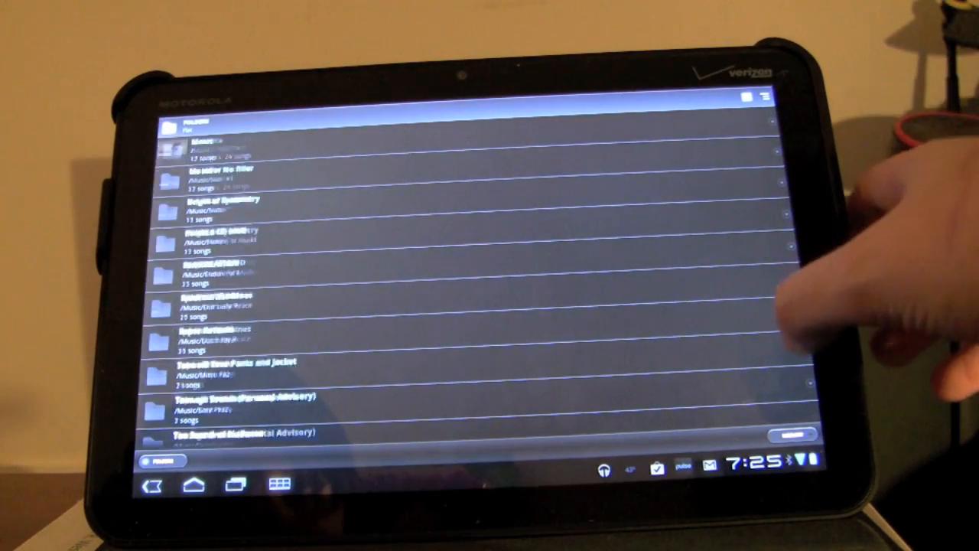
{"action": "scroll", "scroll_direction": "down", "scroll_amount": 3}
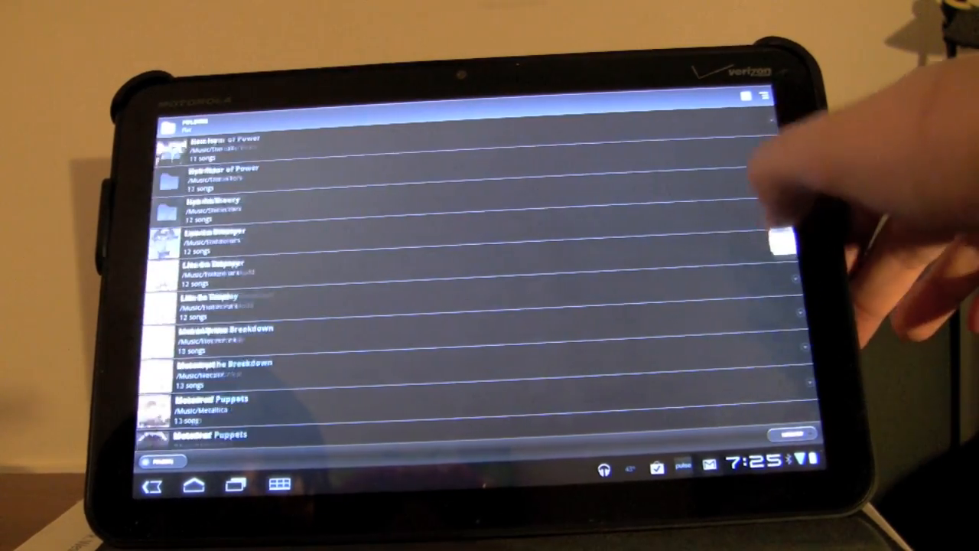
{"action": "scroll", "scroll_direction": "down", "scroll_amount": 3}
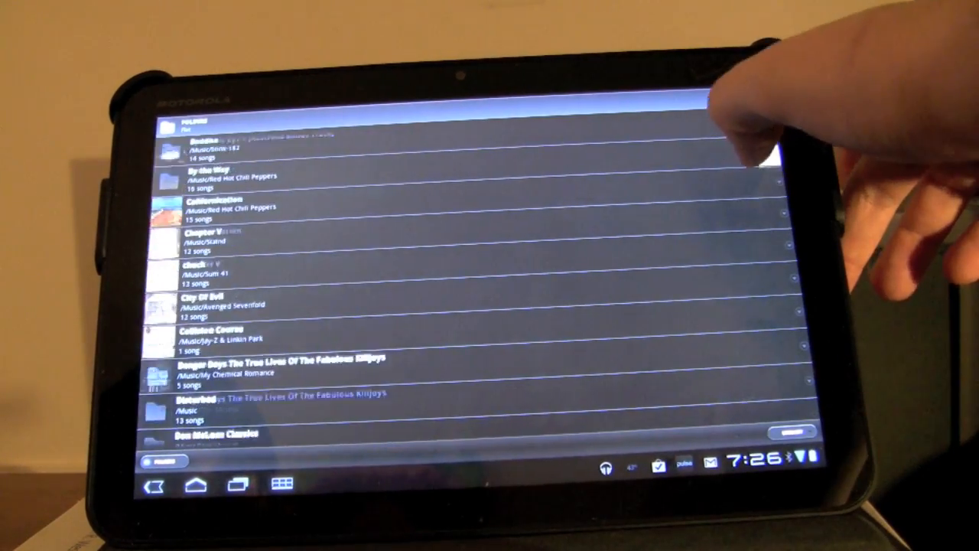
{"action": "scroll", "scroll_direction": "down", "scroll_amount": 3}
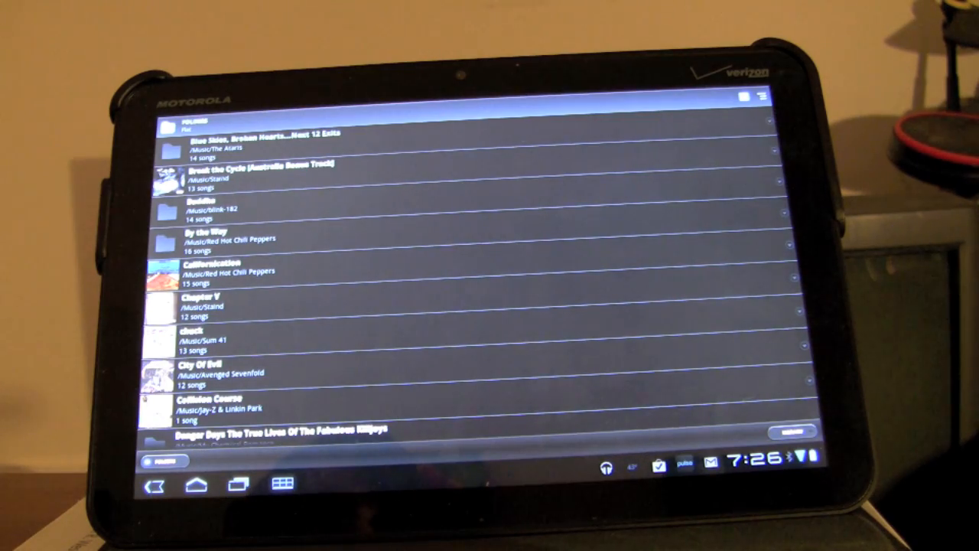
{"action": "left_click", "coordinate": [196, 480]}
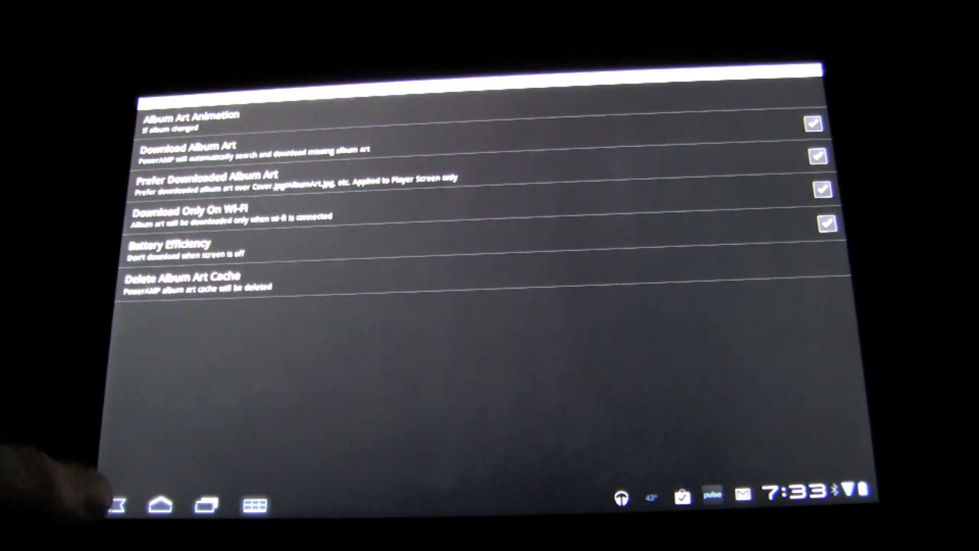
{"action": "left_click", "coordinate": [116, 505]}
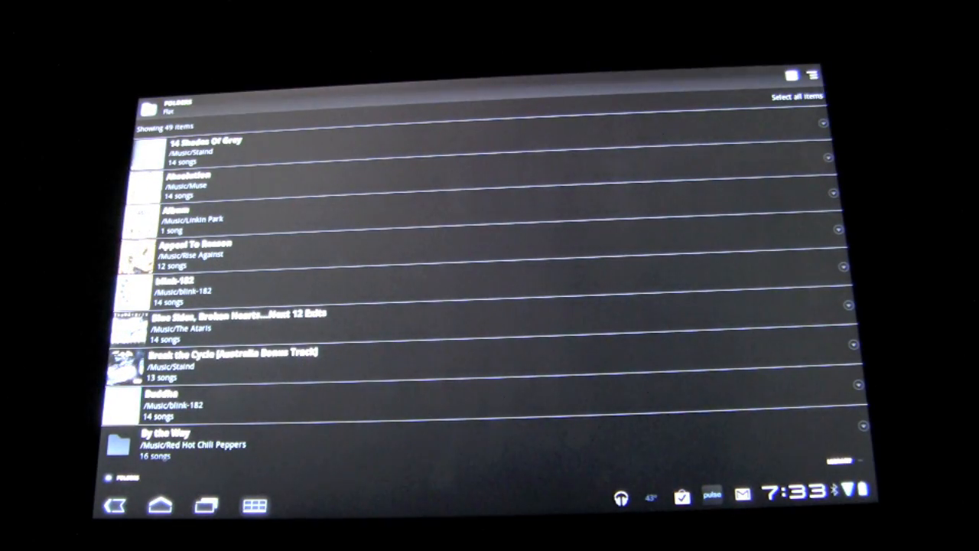
{"action": "scroll", "scroll_direction": "down", "scroll_amount": 3}
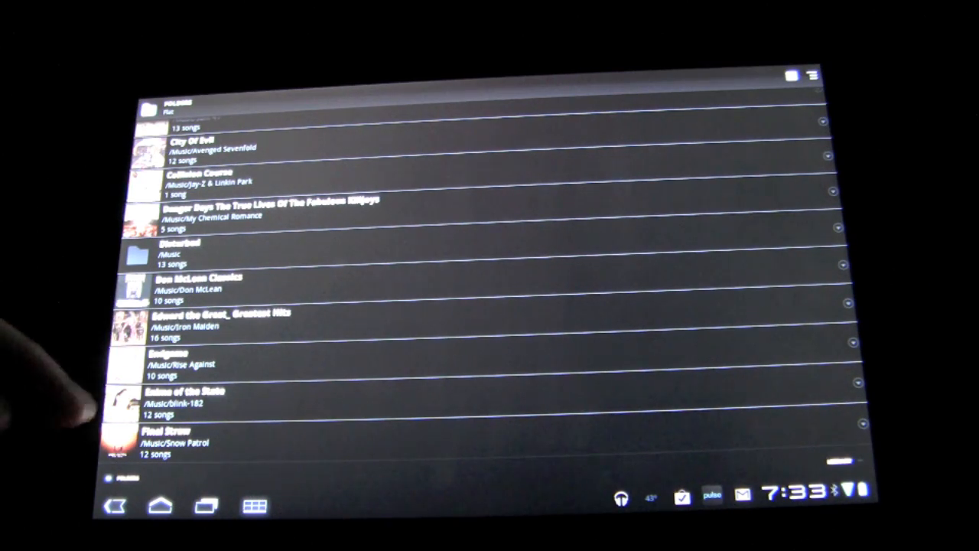
{"action": "scroll", "scroll_direction": "down", "scroll_amount": 3}
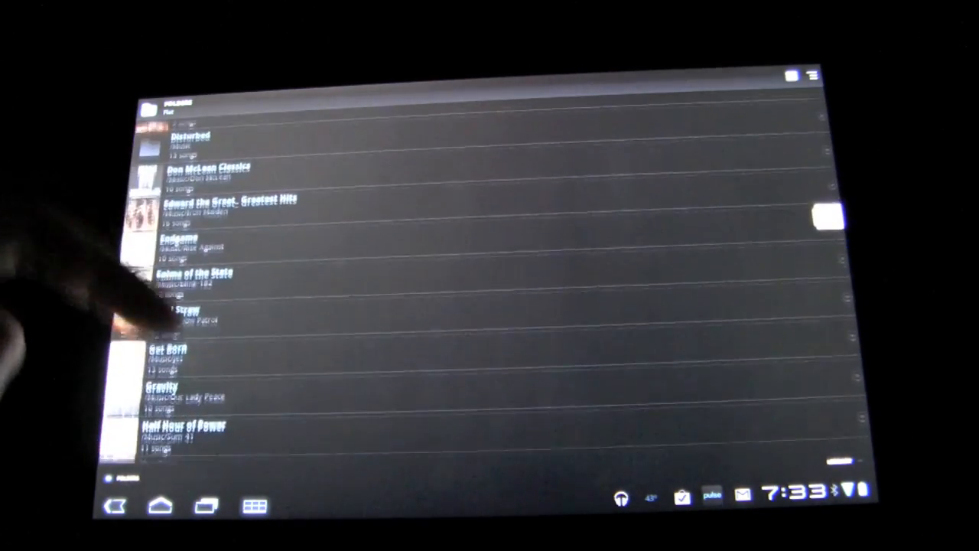
{"action": "scroll", "scroll_direction": "down", "scroll_amount": 3}
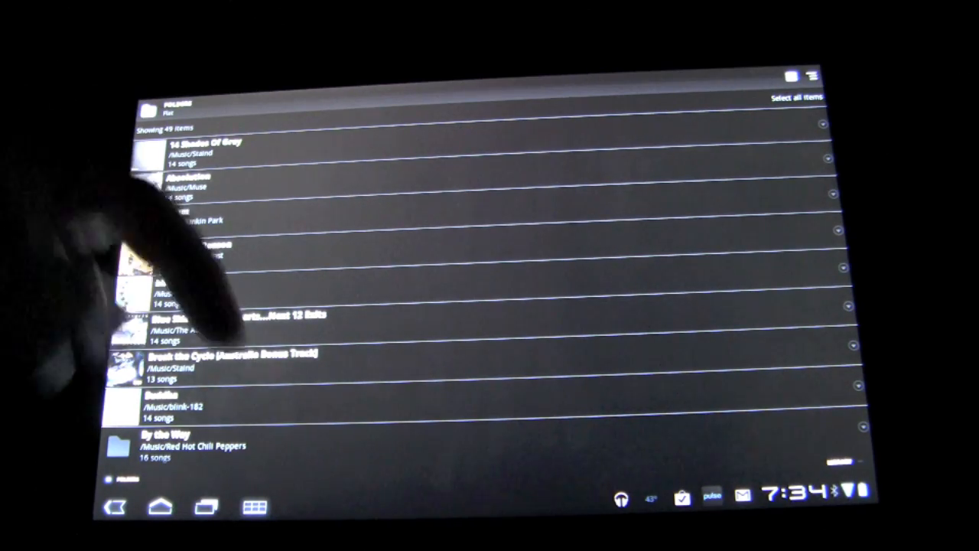
Step: Scroll through the artist folders listed under the parent Music folder
{"action": "scroll", "scroll_direction": "down", "scroll_amount": 3}
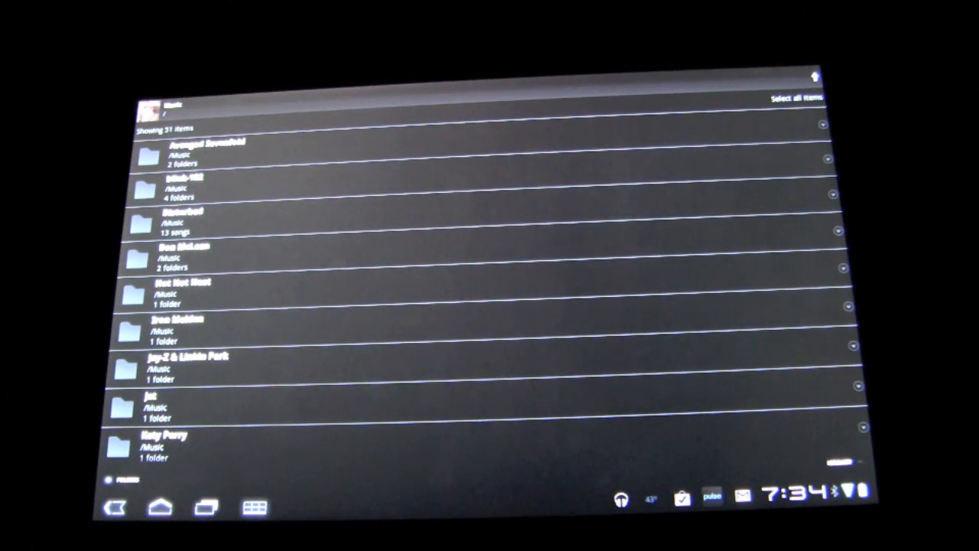
{"action": "scroll", "scroll_direction": "down", "scroll_amount": 3}
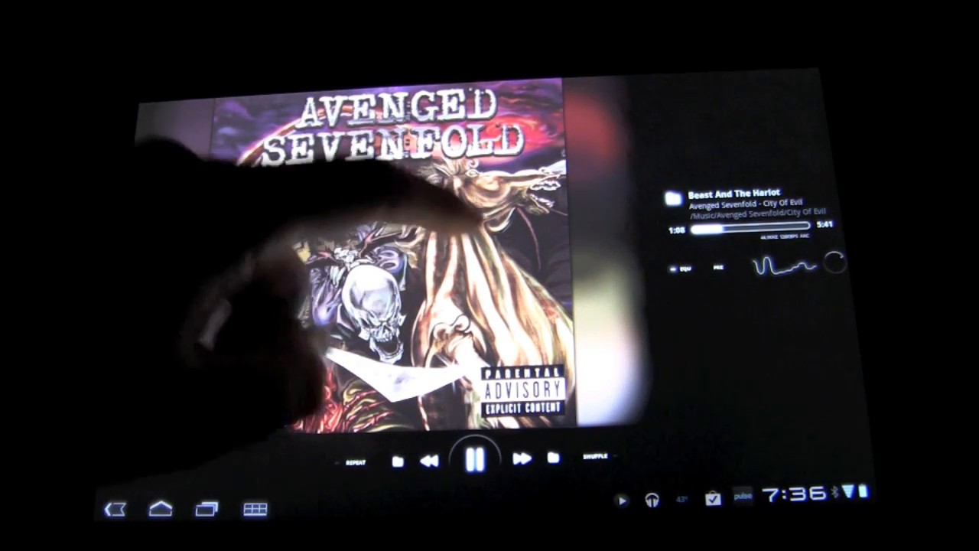
Step: Reach PowerAMP's settings list (sleep timer, theme, folder options) from the Bat Country screen
{"action": "left_click", "coordinate": [517, 459]}
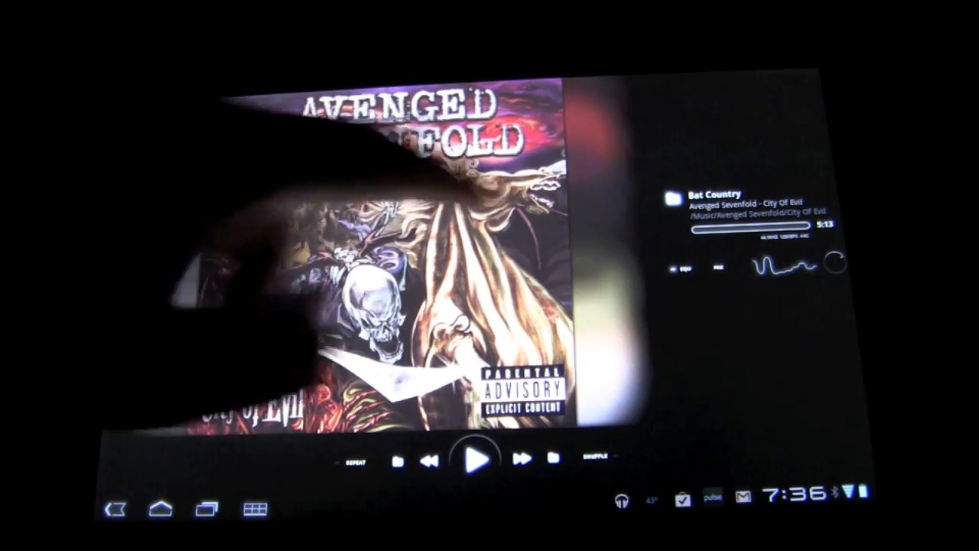
{"action": "left_click", "coordinate": [517, 459]}
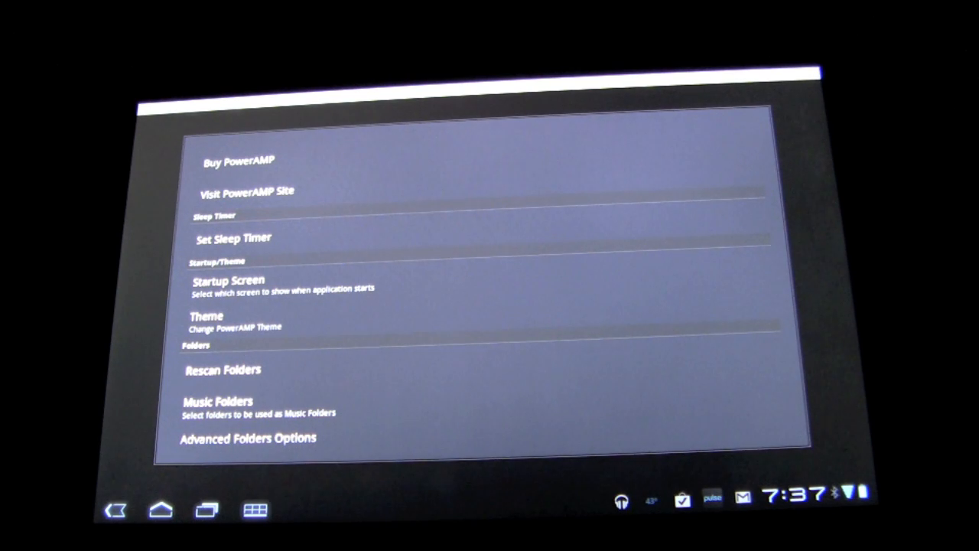
{"action": "scroll", "scroll_direction": "down", "scroll_amount": 3}
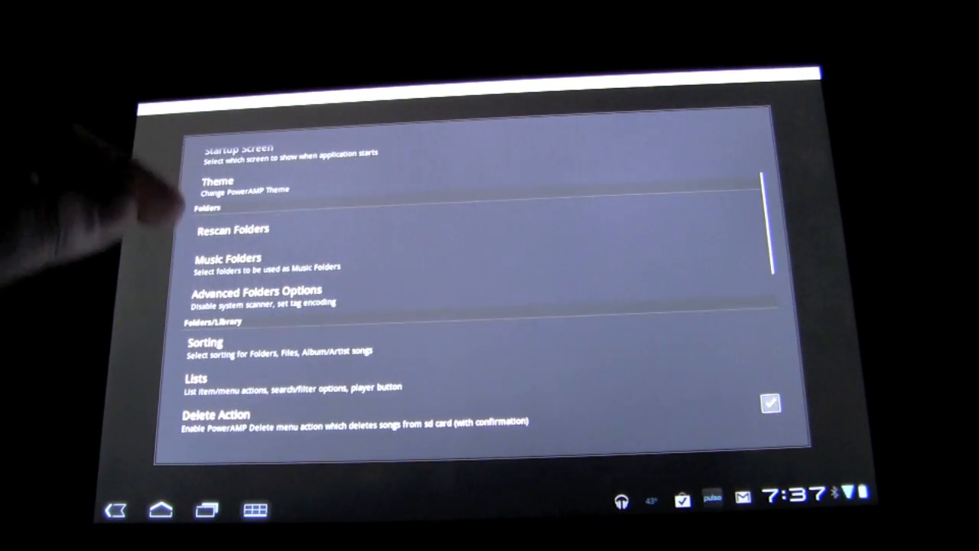
{"action": "left_click", "coordinate": [226, 258]}
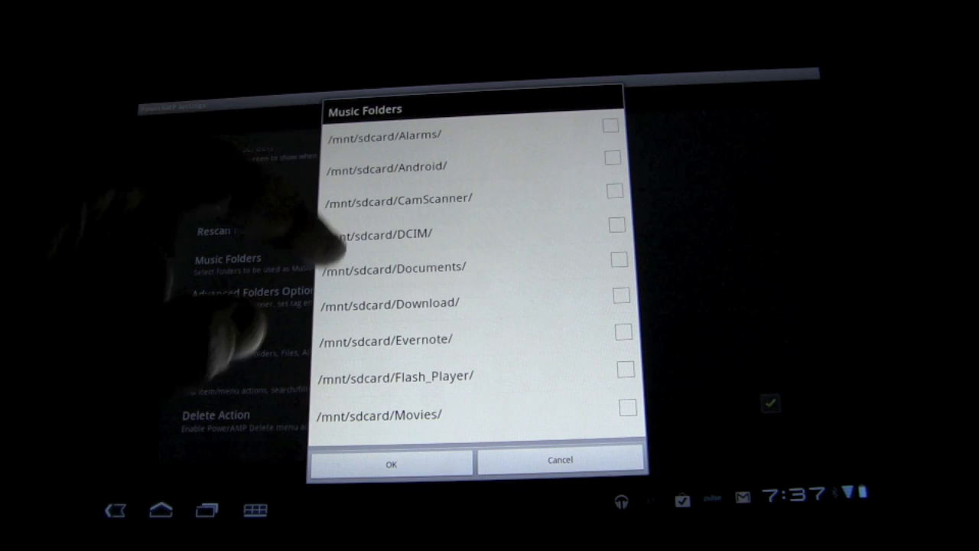
{"action": "scroll", "scroll_direction": "down", "scroll_amount": 3}
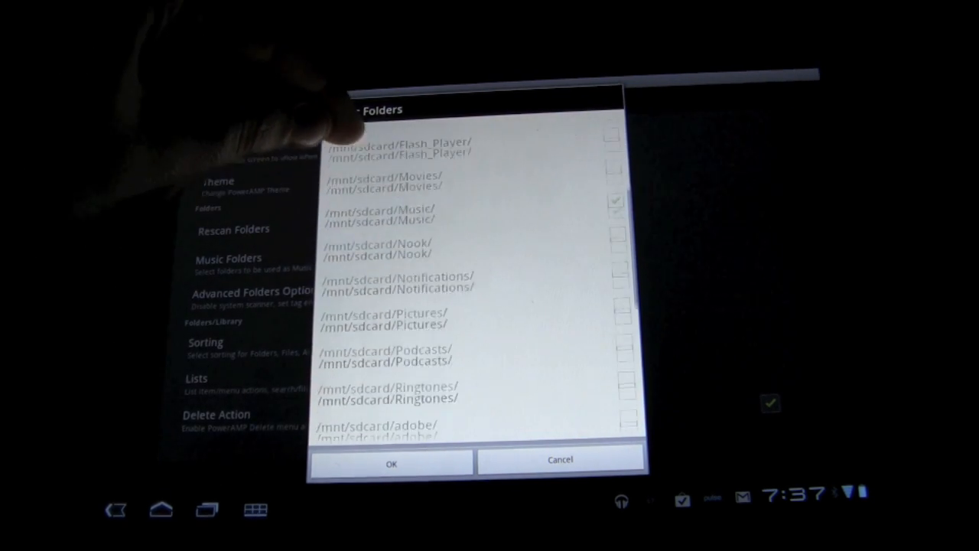
{"action": "scroll", "scroll_direction": "down", "scroll_amount": 3}
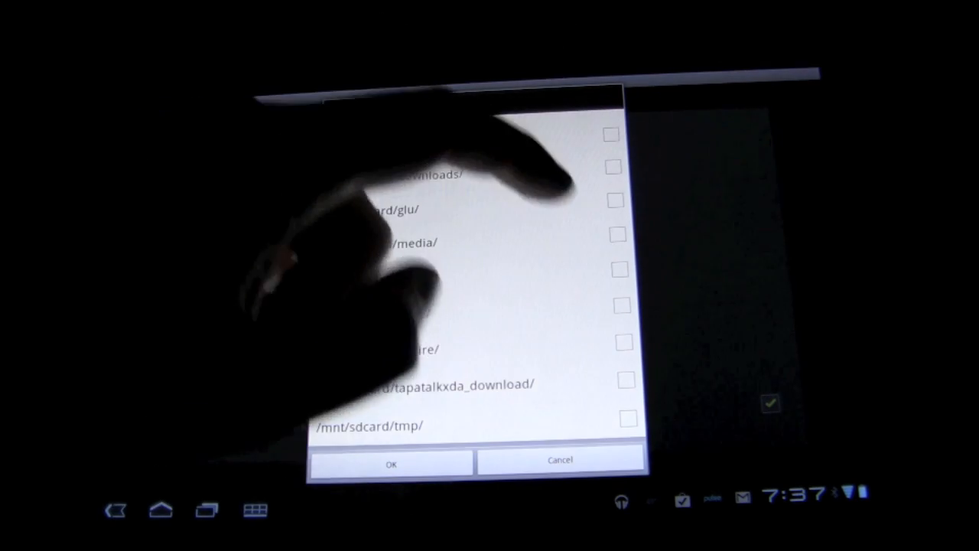
{"action": "left_click", "coordinate": [620, 269]}
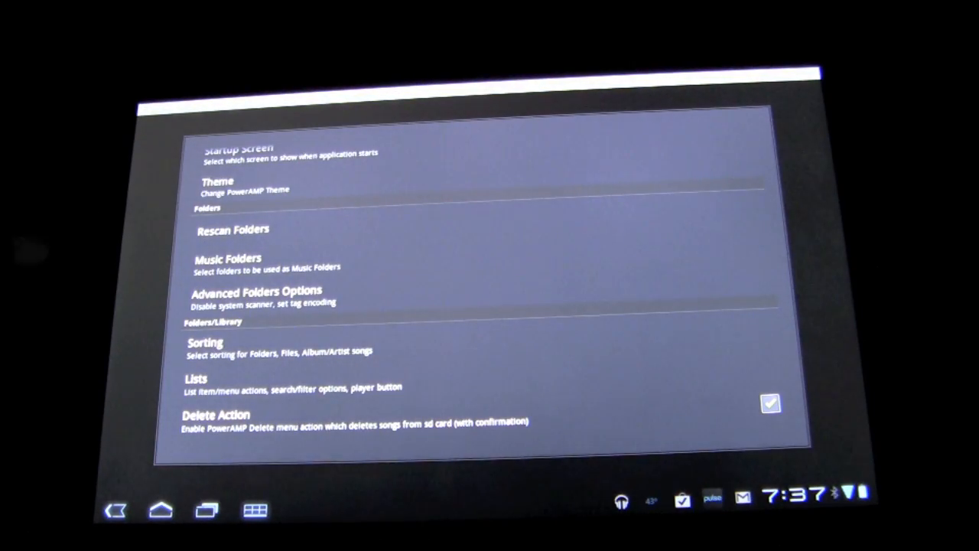
Step: Untick Download Album Art in Album Art Options and return to the settings list
{"action": "scroll", "scroll_direction": "down", "scroll_amount": 3}
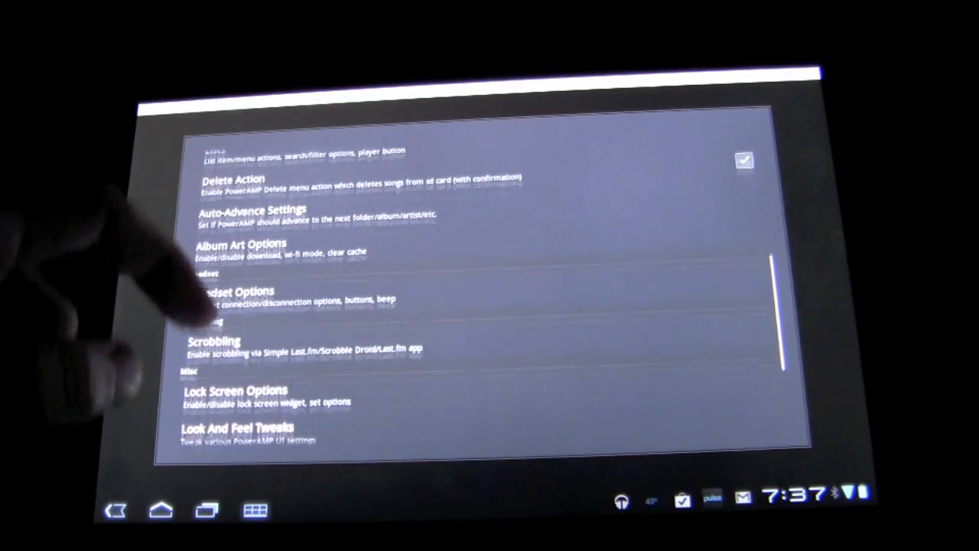
{"action": "left_click", "coordinate": [239, 248]}
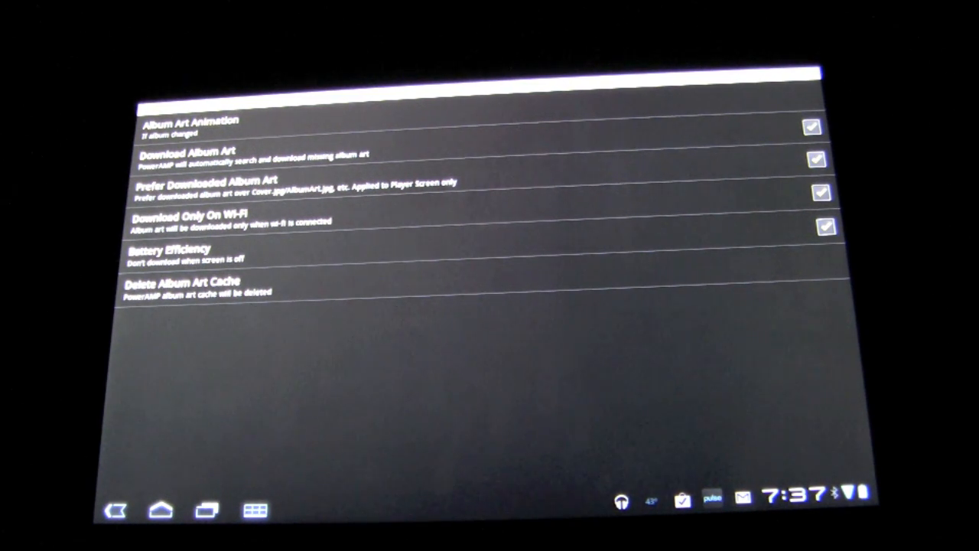
{"action": "left_click", "coordinate": [816, 159]}
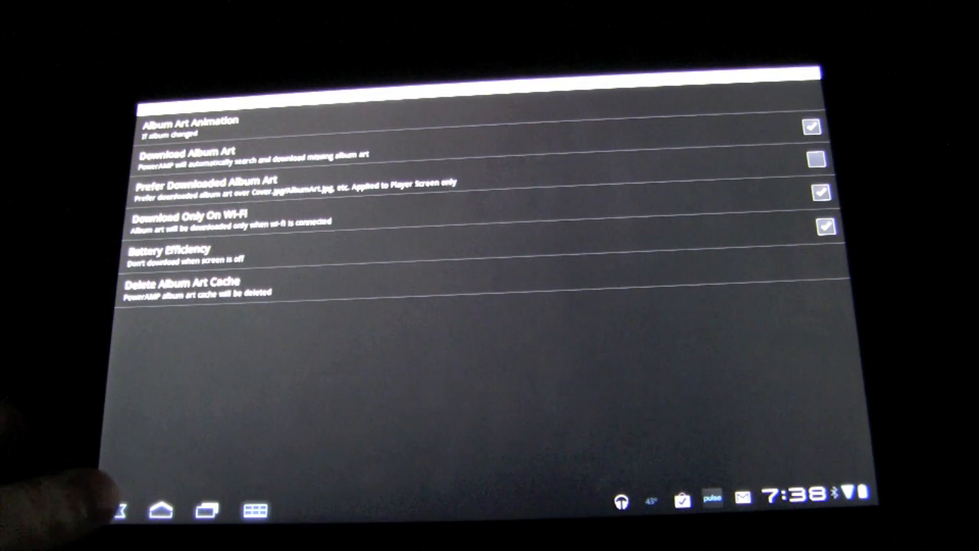
{"action": "left_click", "coordinate": [119, 511]}
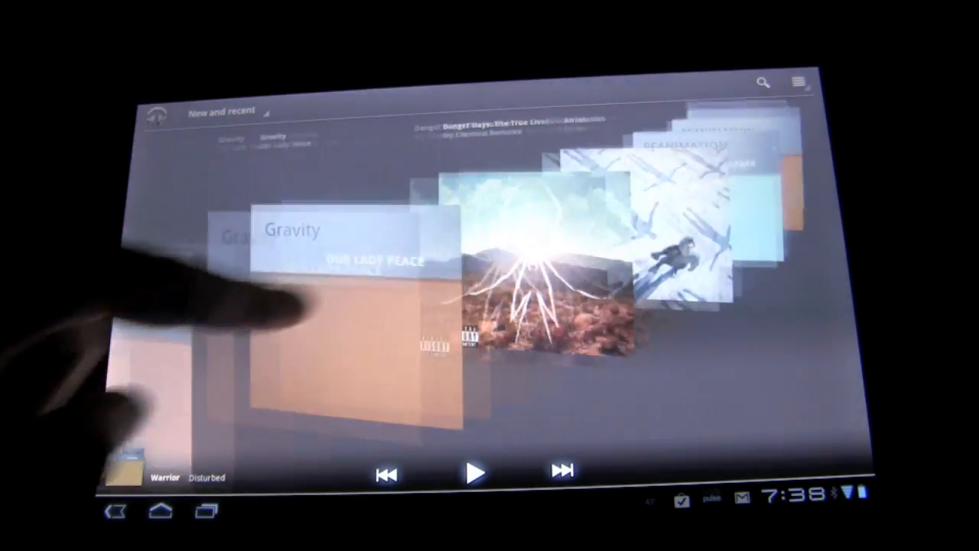
Step: Swipe the New and recent carousel along to the Shinedown albums
{"action": "scroll", "scroll_direction": "left", "scroll_amount": 3}
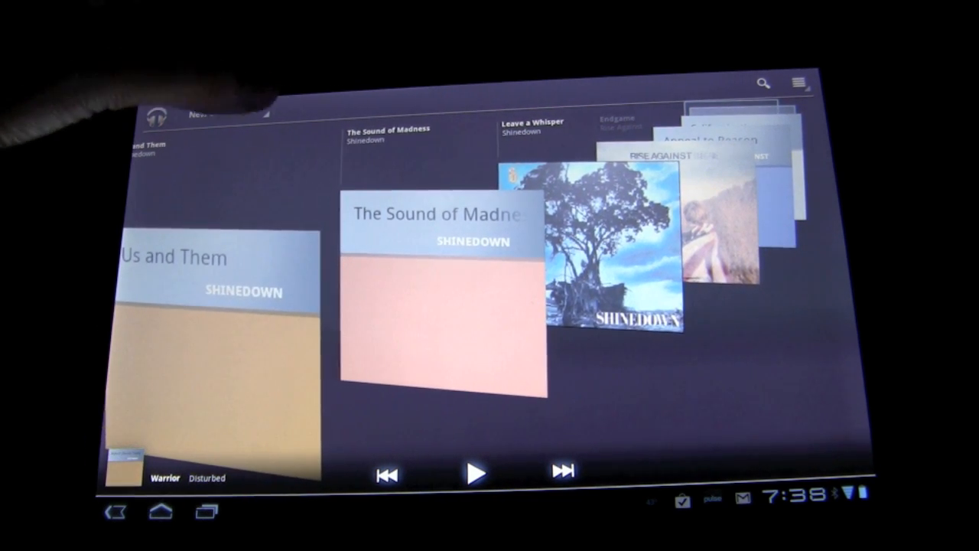
Step: Switch the library view to Albums and play Burning Bright from Leave a Whisper
{"action": "left_click", "coordinate": [222, 114]}
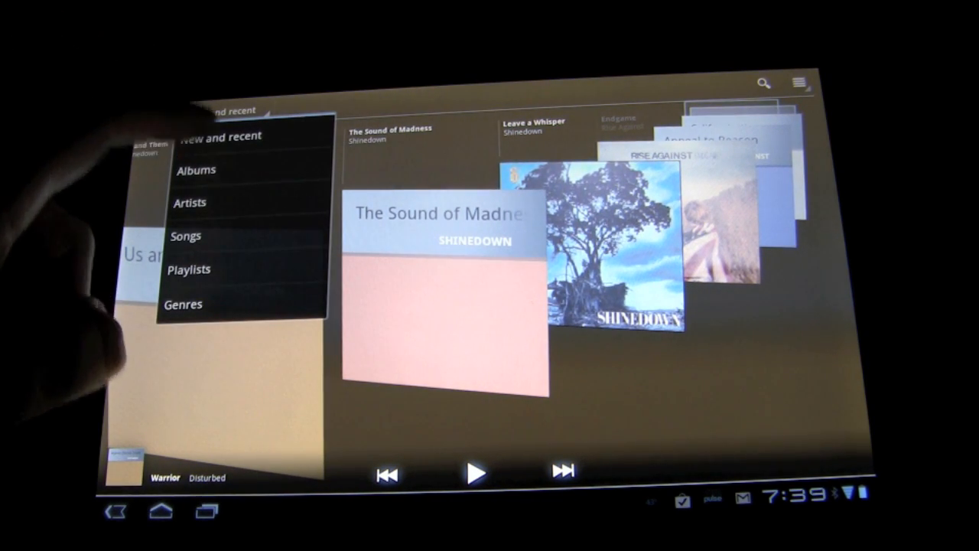
{"action": "left_click", "coordinate": [196, 170]}
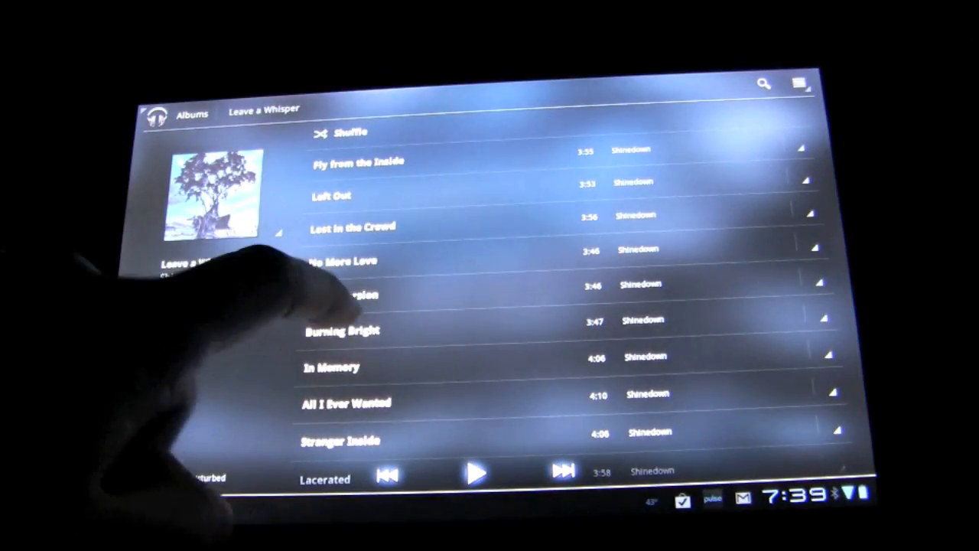
{"action": "left_click", "coordinate": [339, 331]}
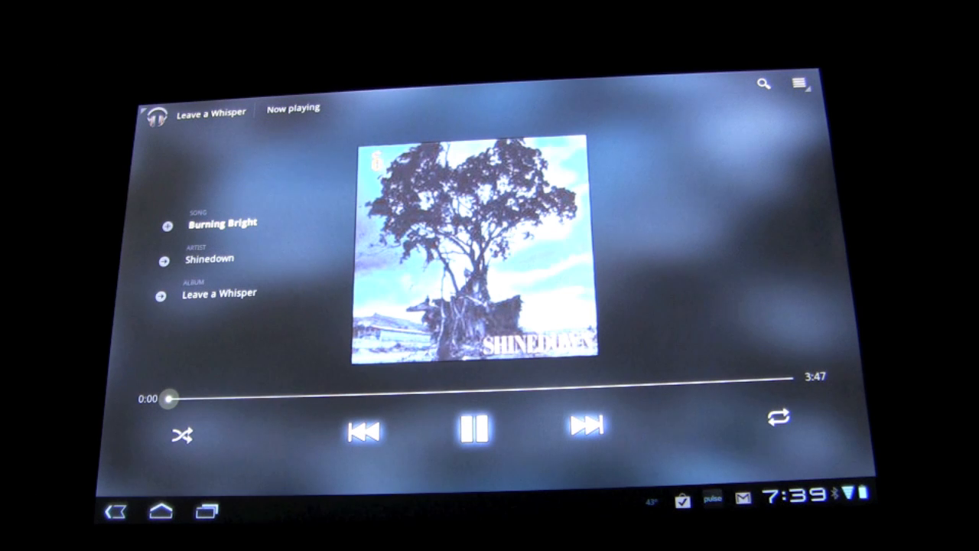